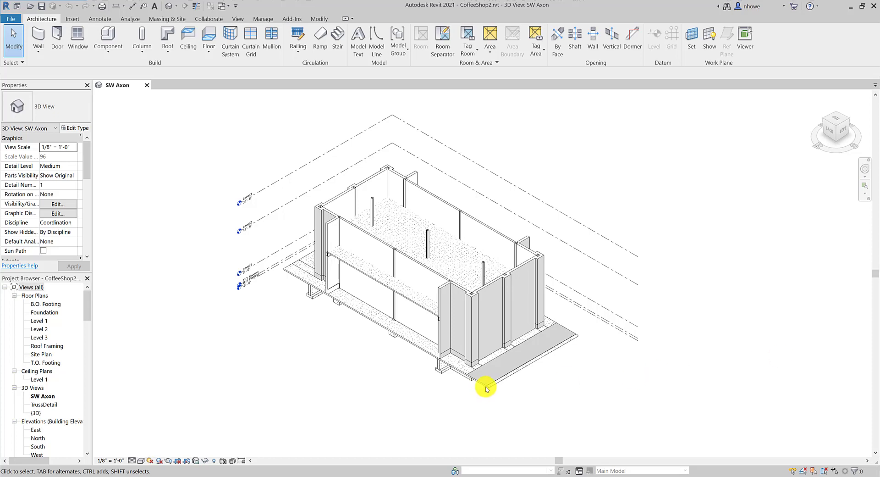
mouse_move(490, 375)
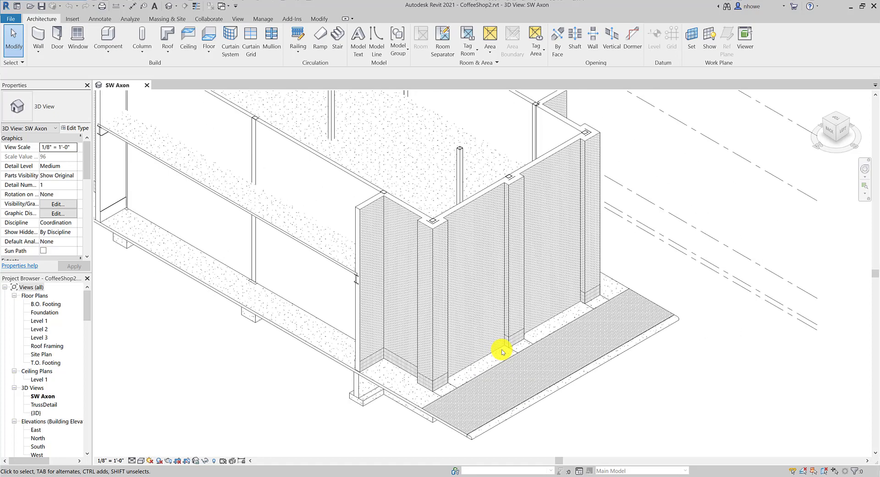
mouse_move(502, 341)
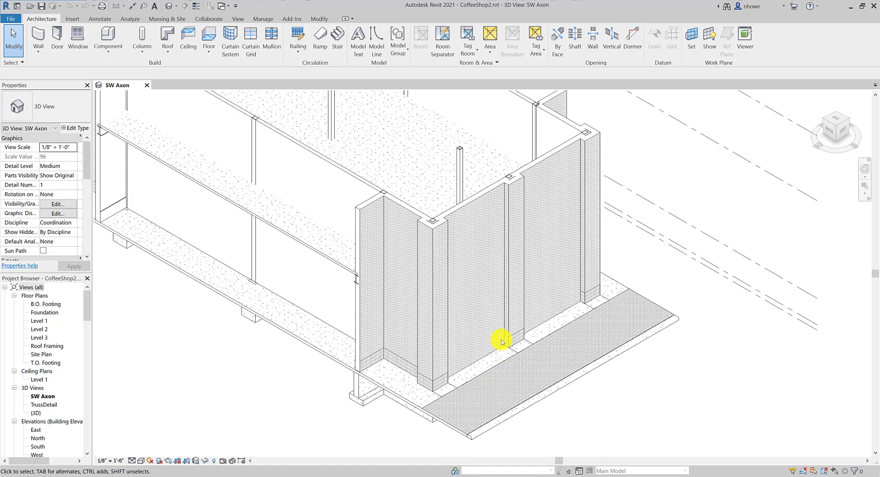
mouse_move(183, 448)
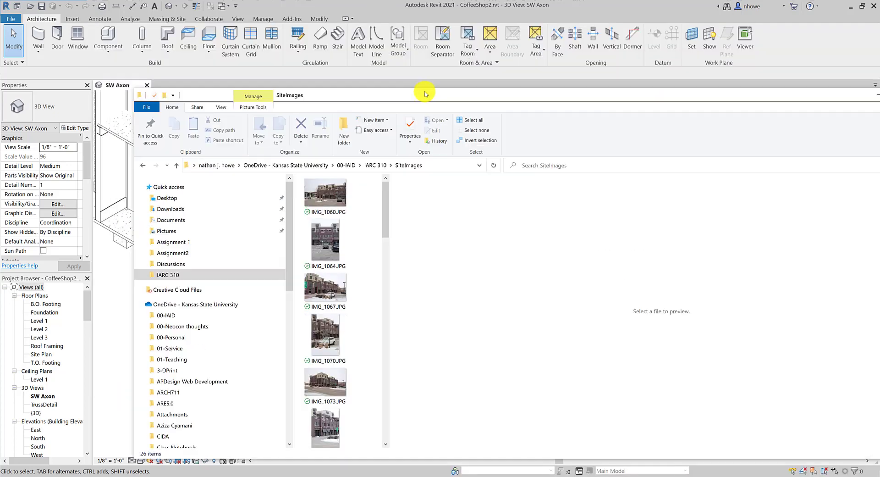
- Scroll down the SiteImages folder to IMG_1098.JPG
scroll("down", 3)
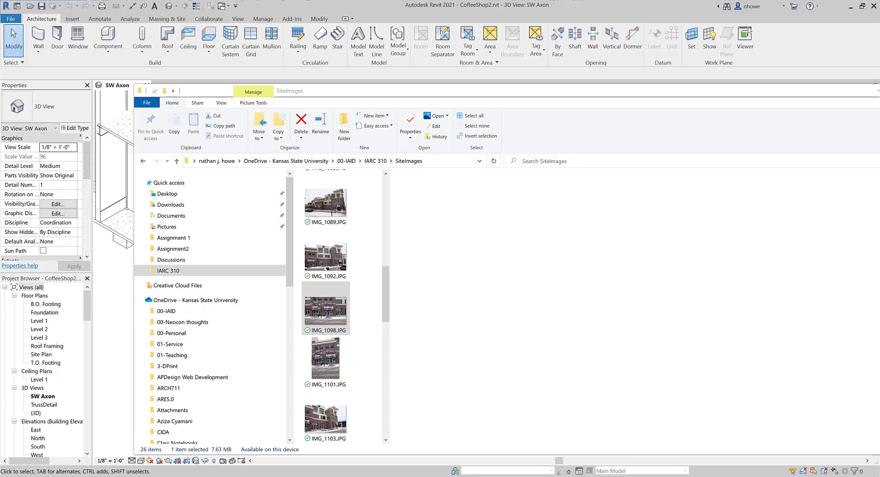
- Open IMG_1098.JPG, the brick storefront with Mimi's Cheese and Arian's Fine Wine, in Photos
double_click(325, 308)
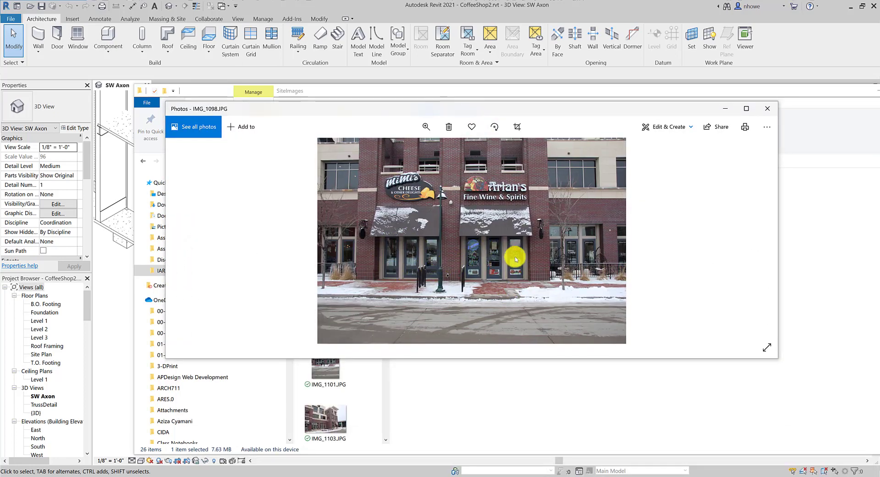
mouse_move(506, 273)
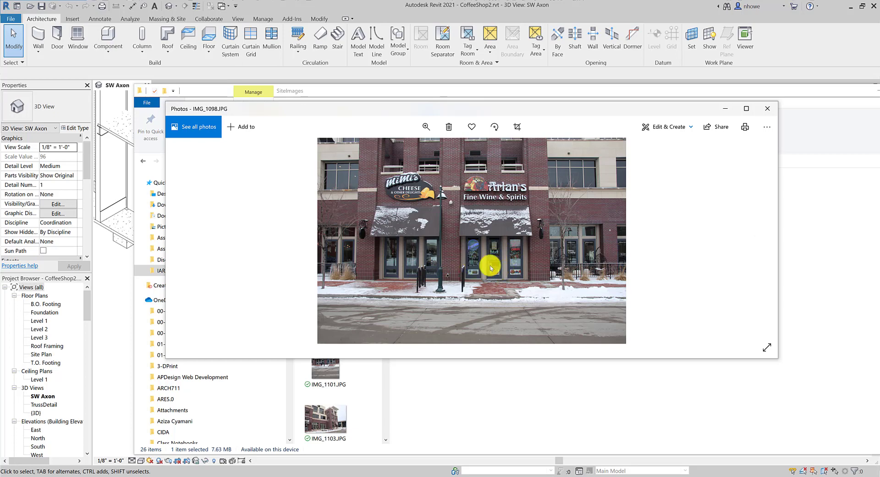
left_click(745, 108)
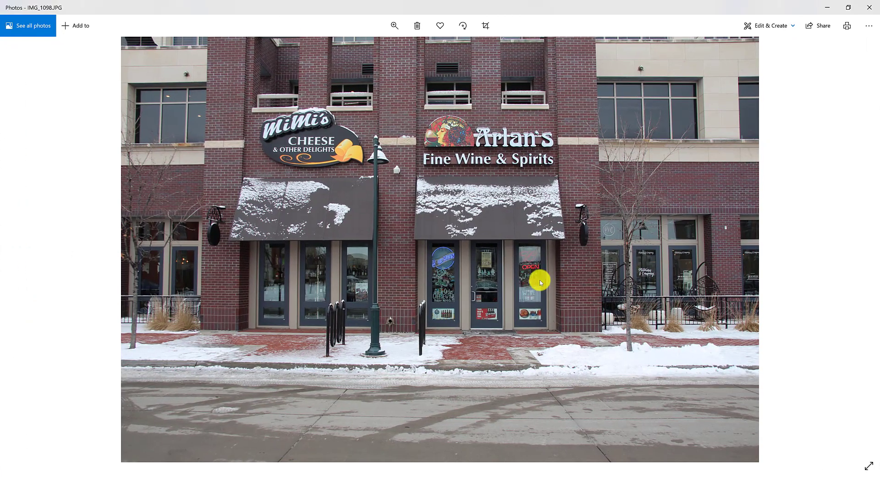
mouse_move(552, 289)
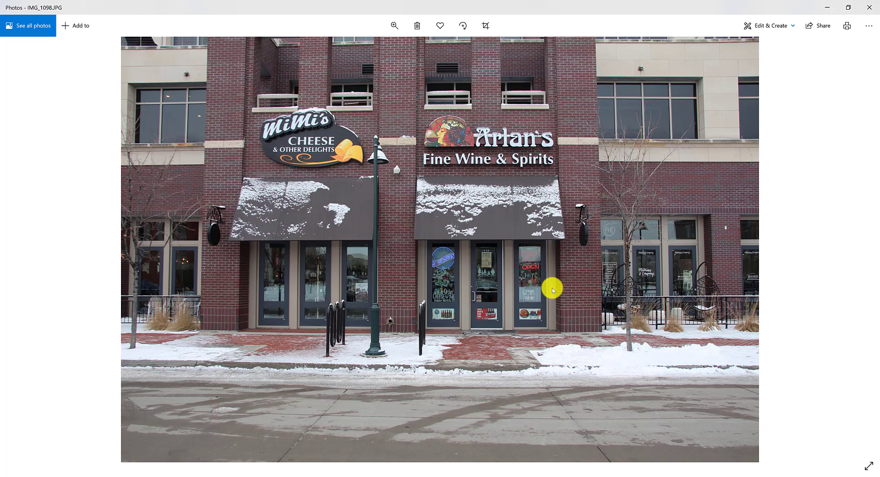
mouse_move(509, 314)
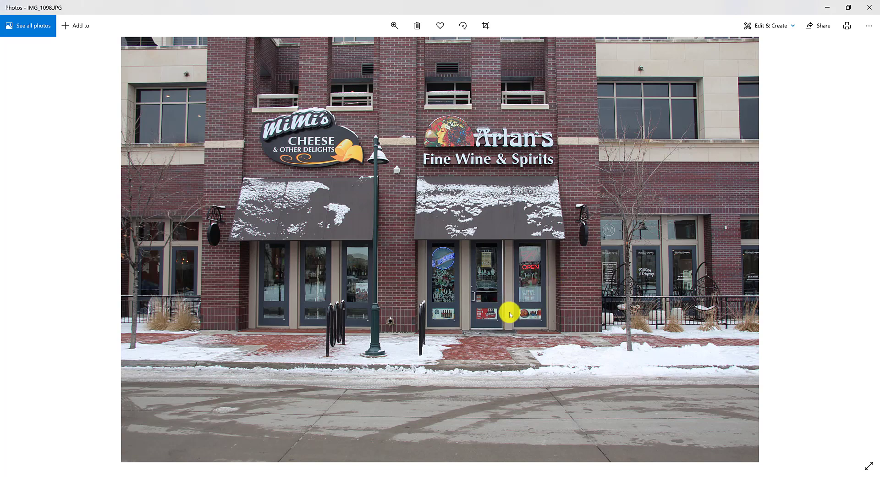
mouse_move(679, 88)
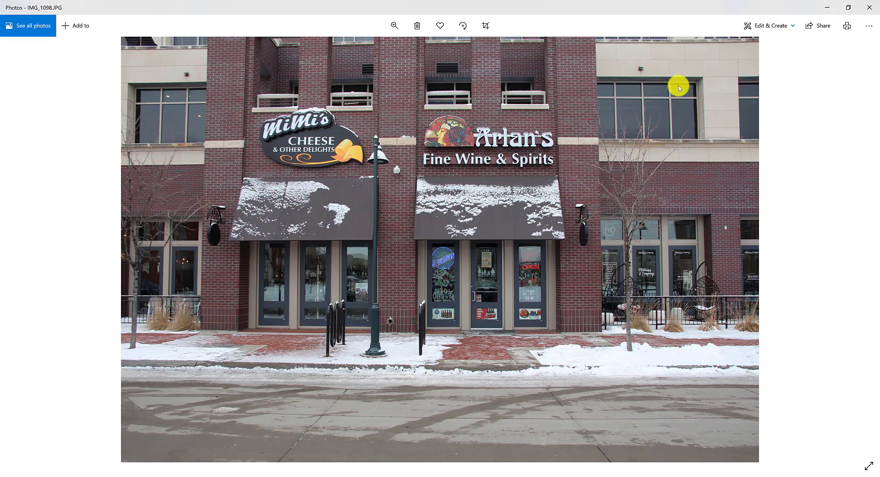
mouse_move(680, 119)
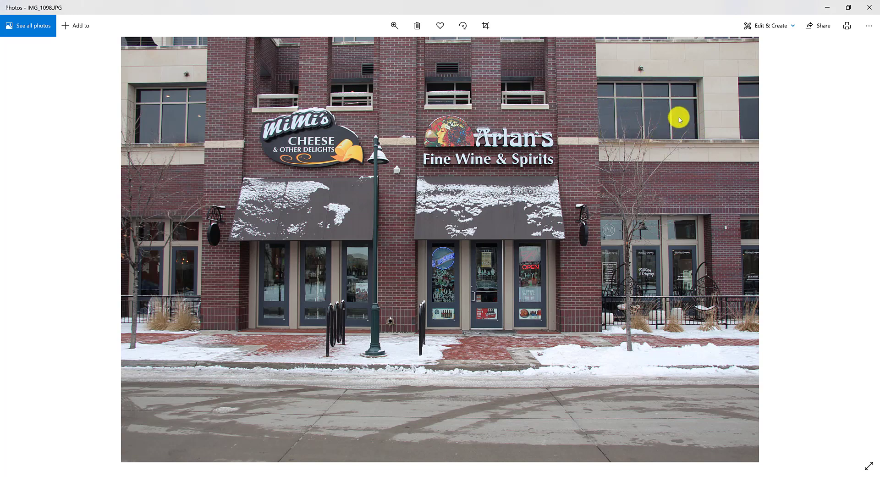
mouse_move(627, 111)
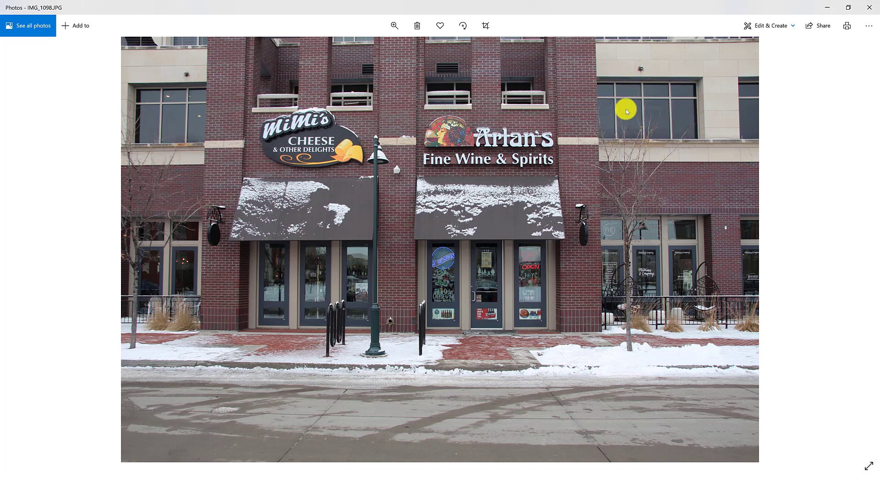
mouse_move(648, 101)
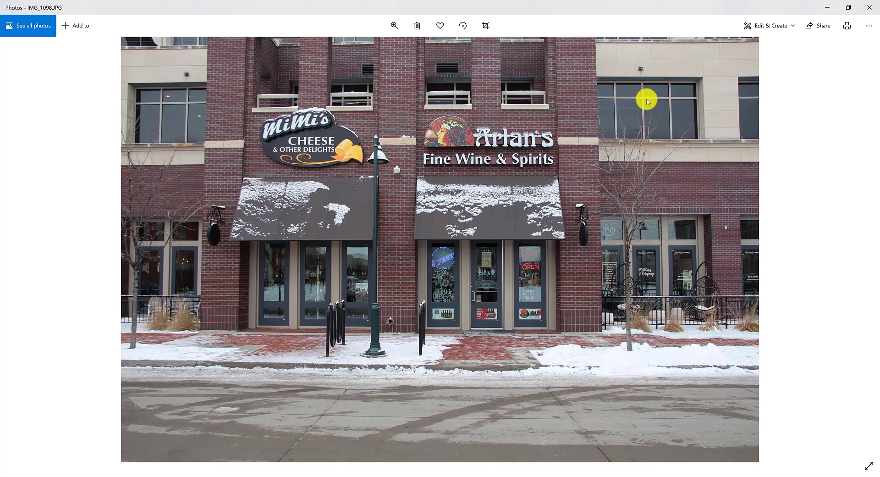
mouse_move(497, 268)
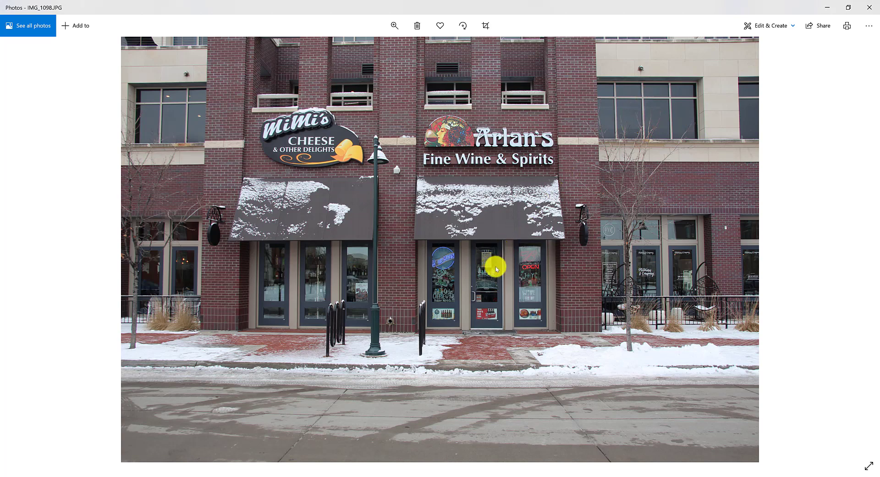
mouse_move(548, 317)
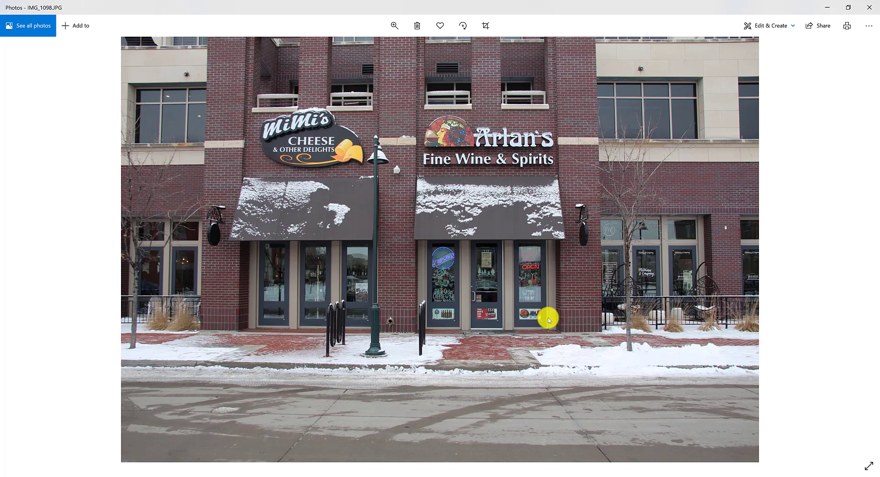
mouse_move(446, 320)
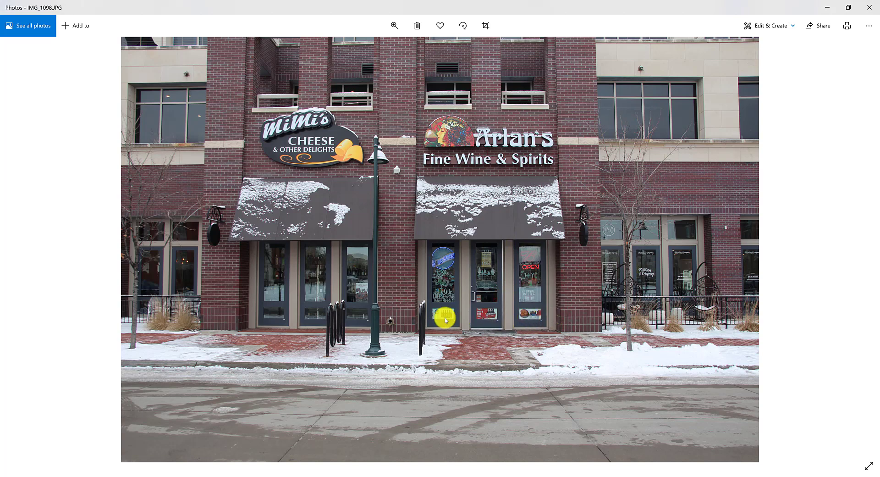
mouse_move(514, 300)
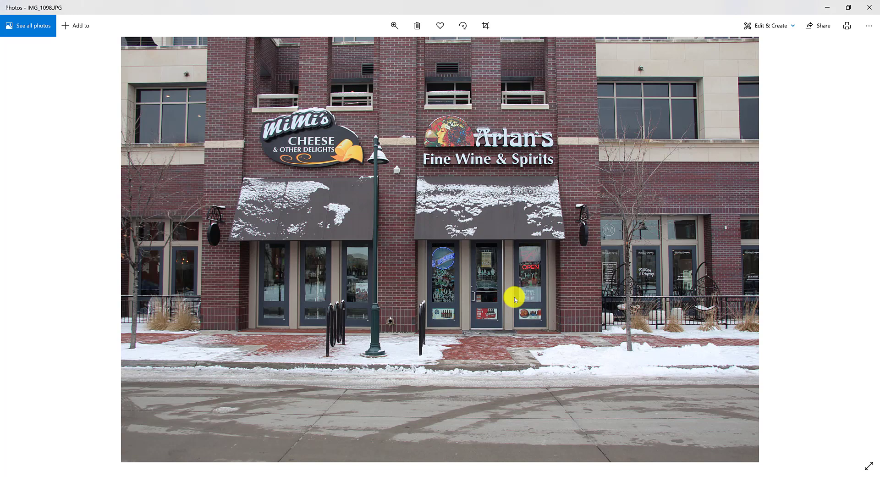
mouse_move(511, 326)
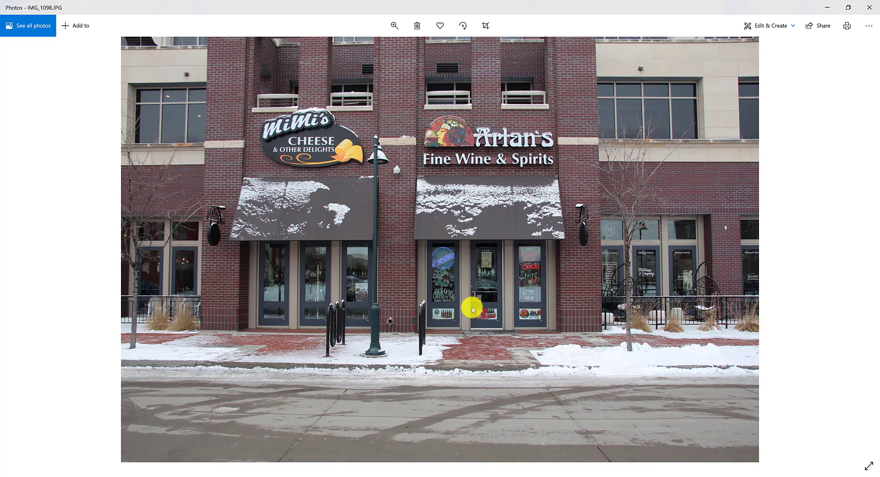
mouse_move(567, 314)
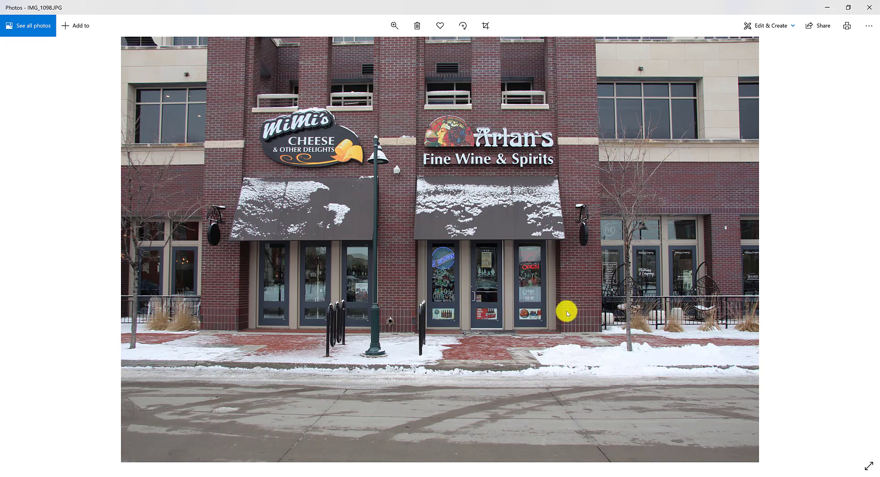
mouse_move(555, 317)
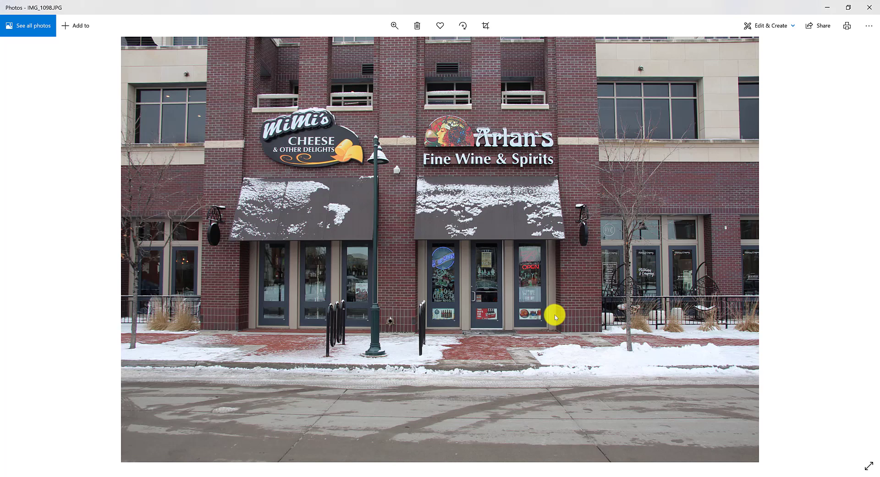
mouse_move(475, 323)
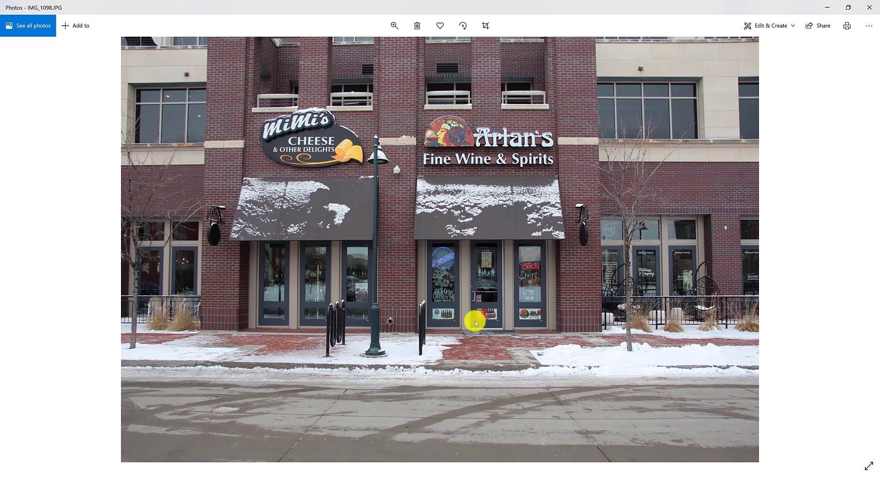
mouse_move(479, 309)
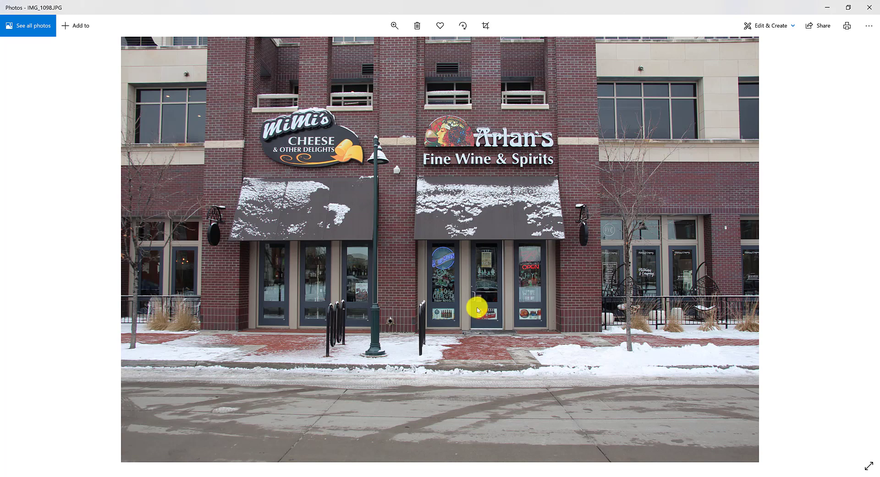
mouse_move(631, 117)
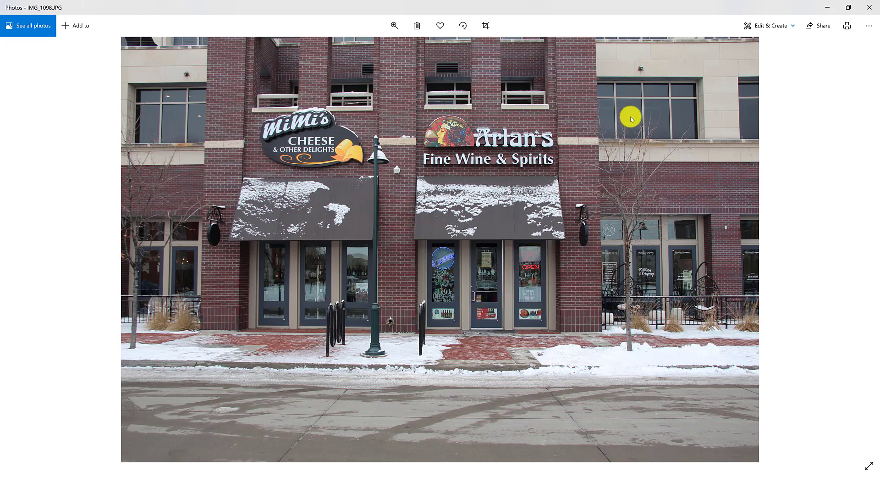
mouse_move(501, 292)
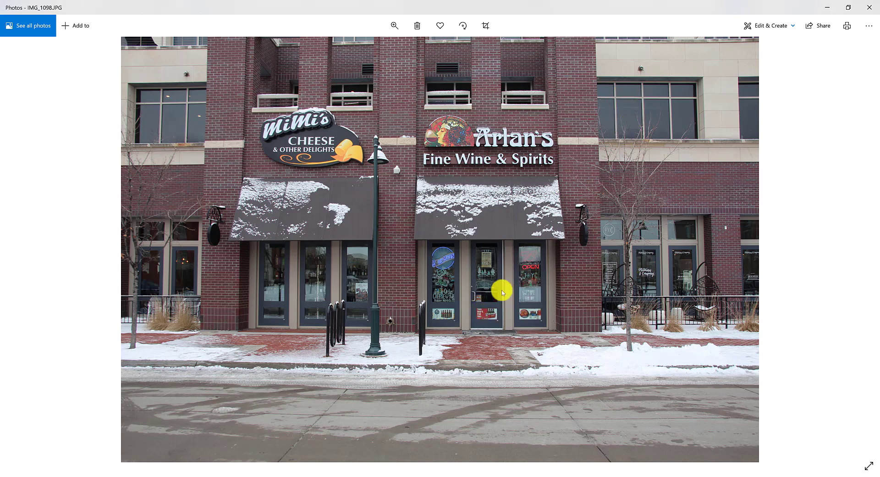
mouse_move(474, 254)
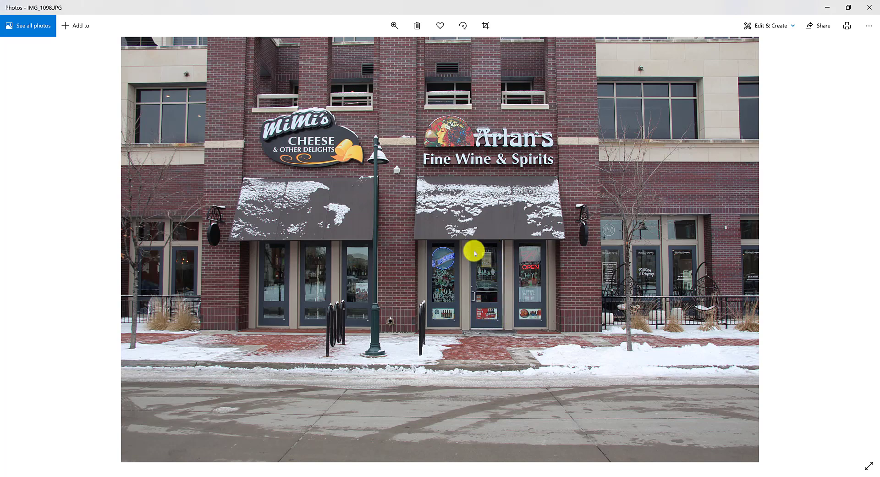
mouse_move(483, 293)
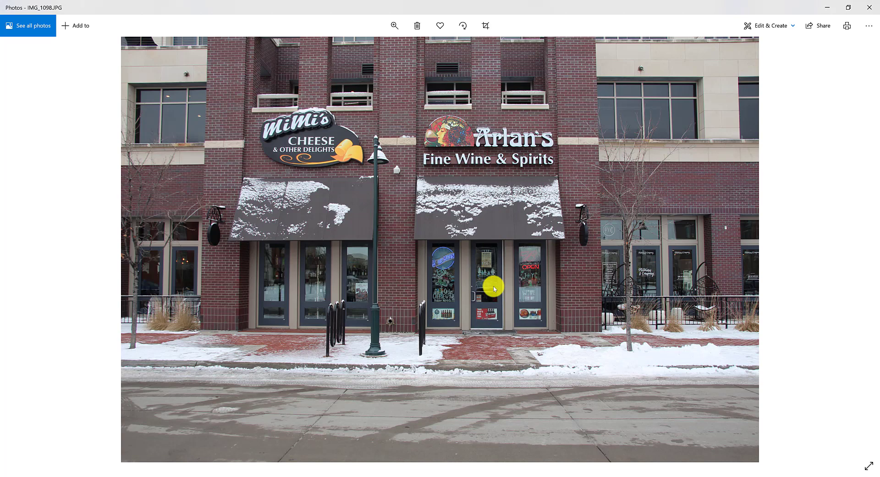
mouse_move(483, 302)
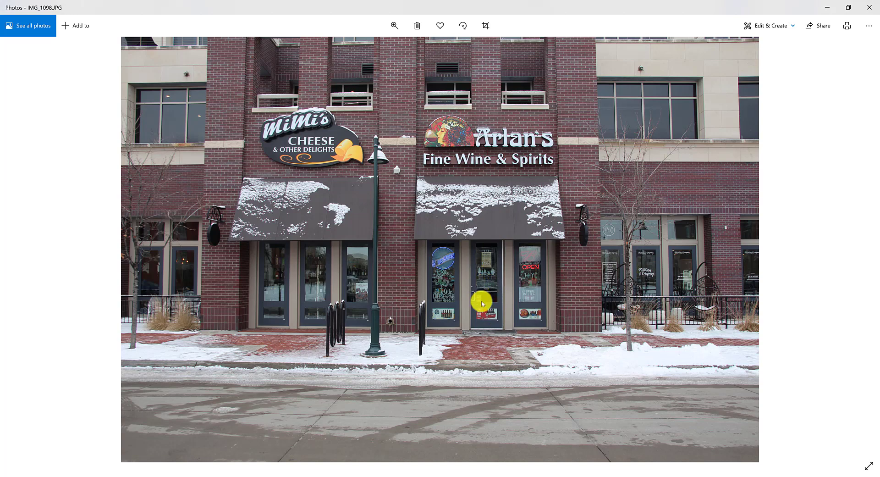
mouse_move(492, 303)
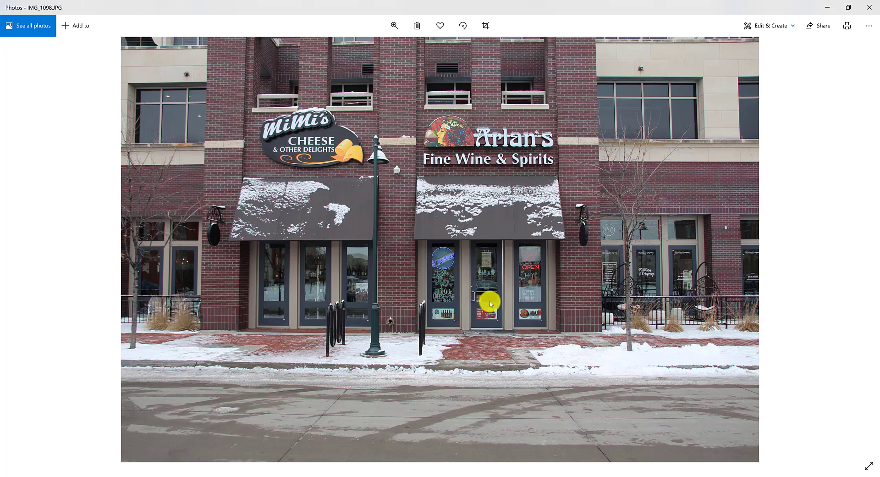
mouse_move(478, 323)
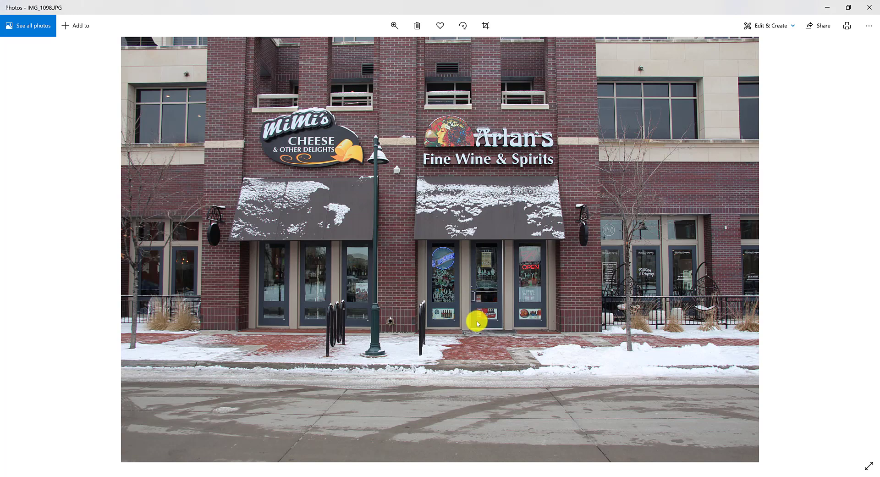
mouse_move(484, 325)
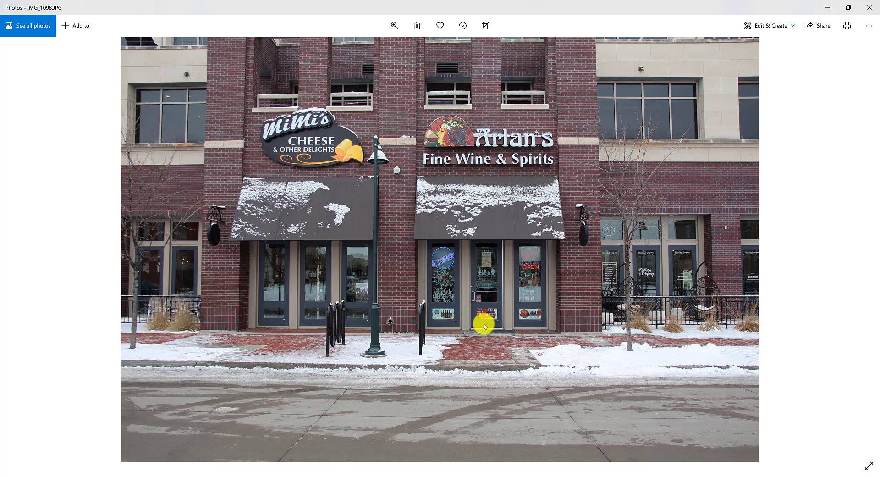
mouse_move(421, 321)
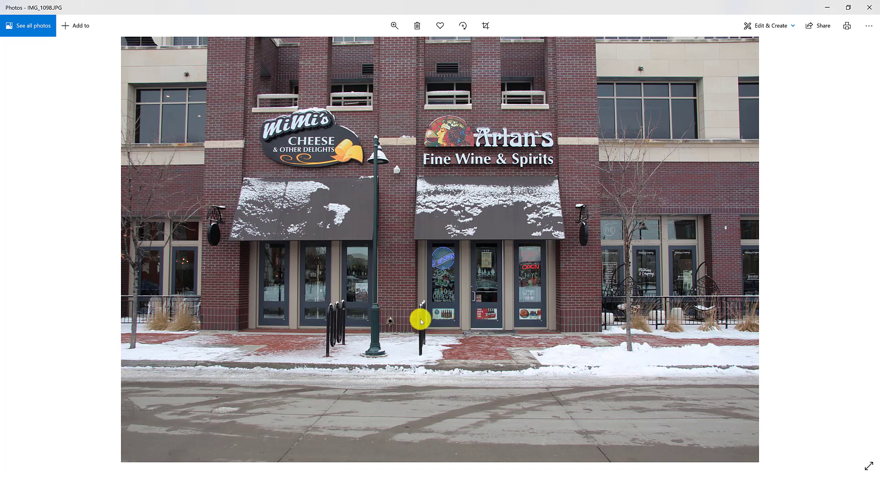
mouse_move(458, 325)
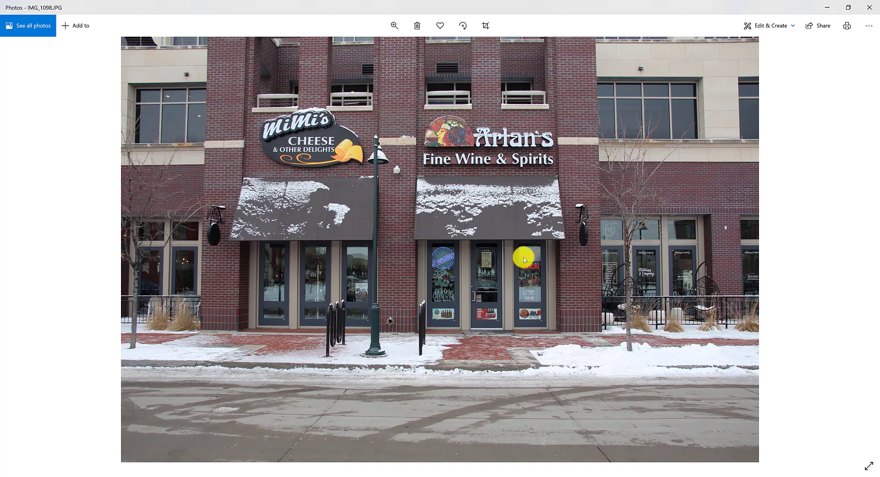
mouse_move(531, 314)
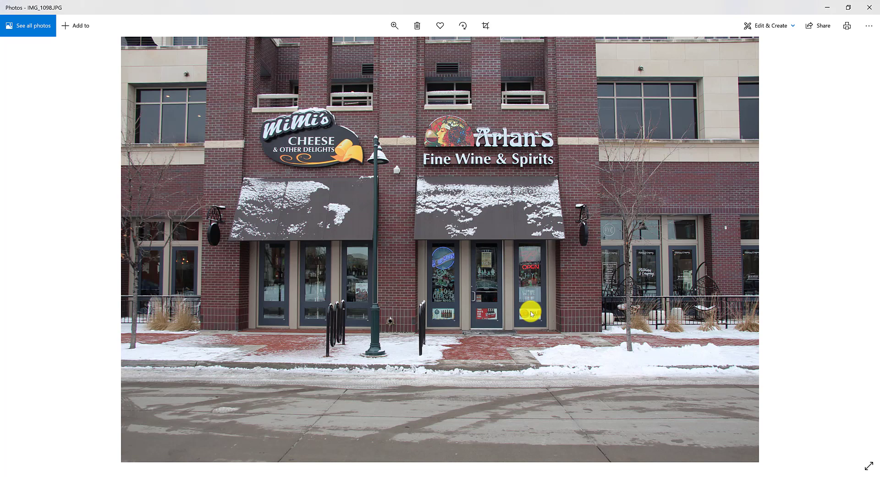
mouse_move(601, 274)
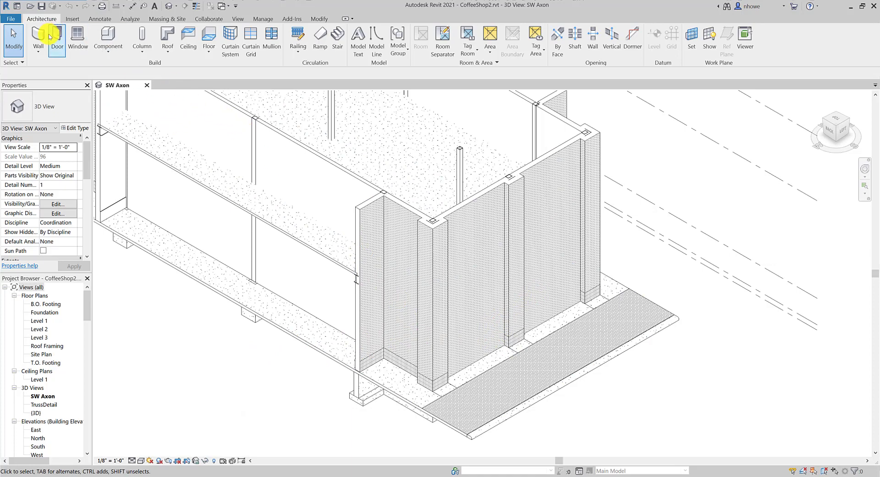
mouse_move(39, 36)
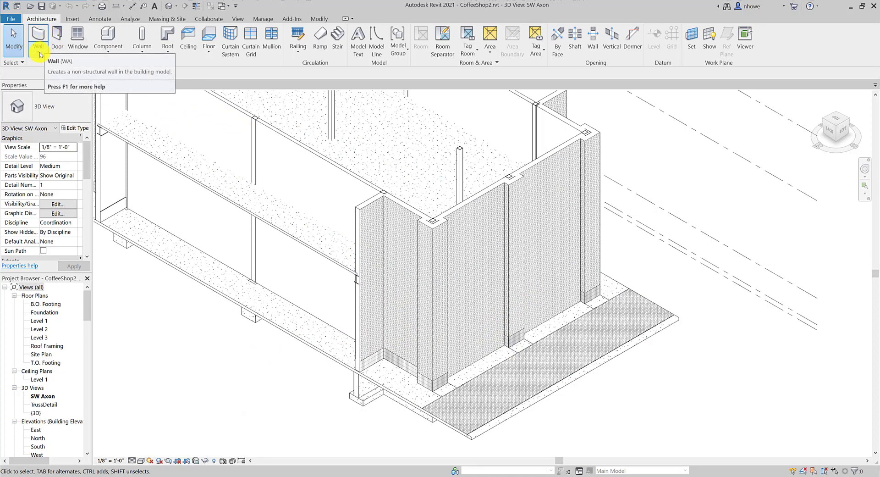
- Start the Architecture Wall command, with a stacked veneer type from Level 1 to Level 3
left_click(38, 42)
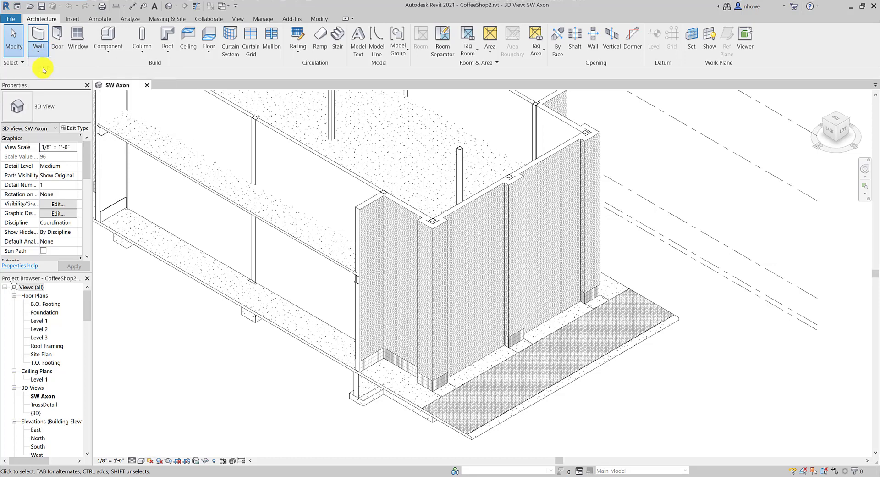
left_click(38, 34)
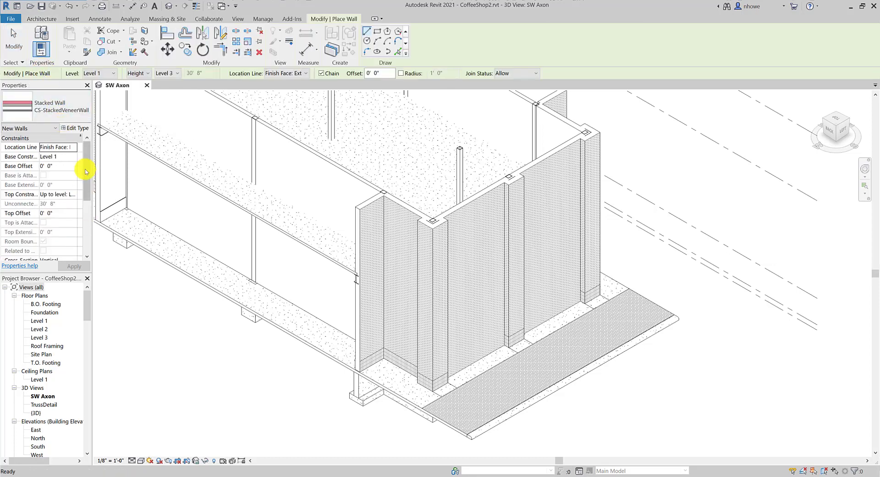
left_click(51, 106)
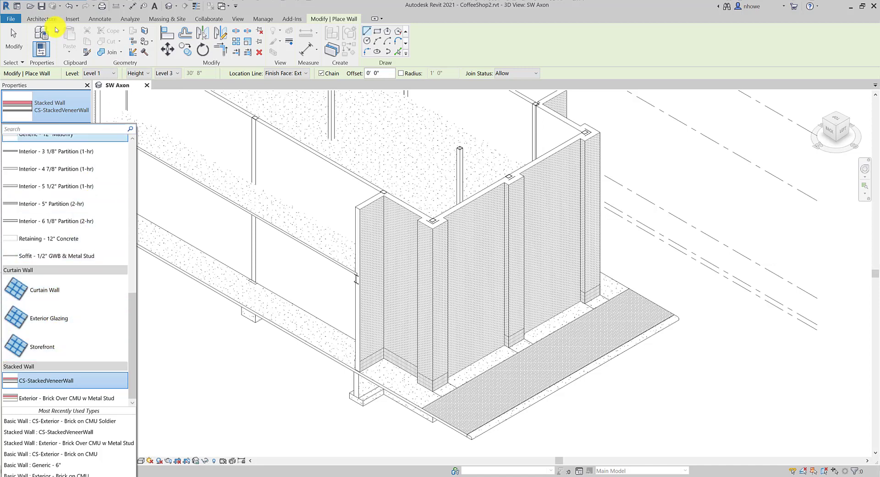
left_click(41, 18)
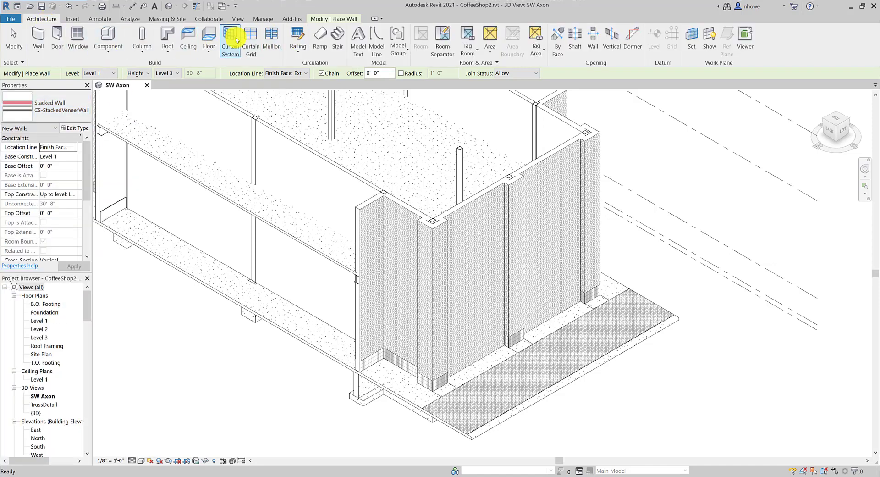
mouse_move(234, 42)
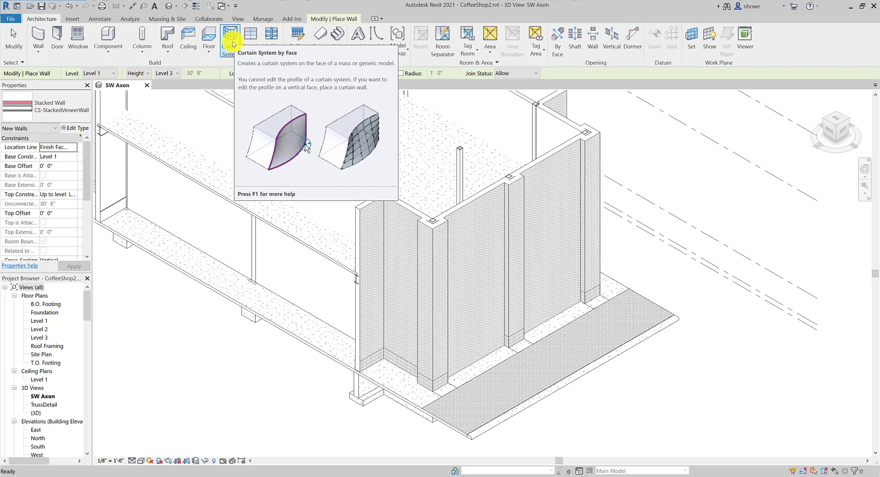
mouse_move(249, 35)
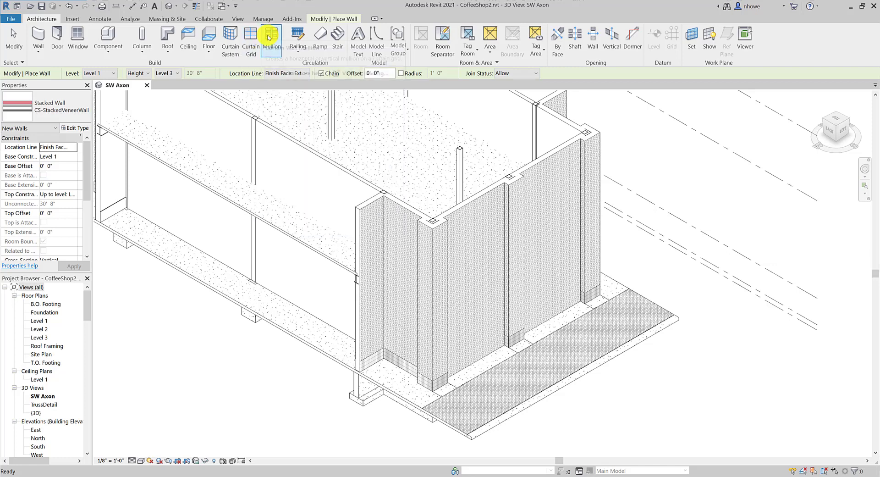
mouse_move(270, 36)
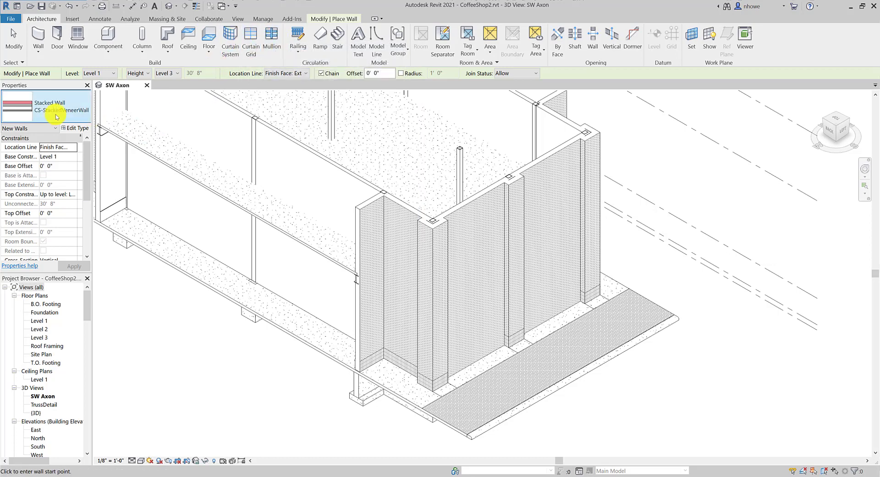
- Choose the Curtain Wall type and switch to the Level 1 floor plan
left_click(45, 107)
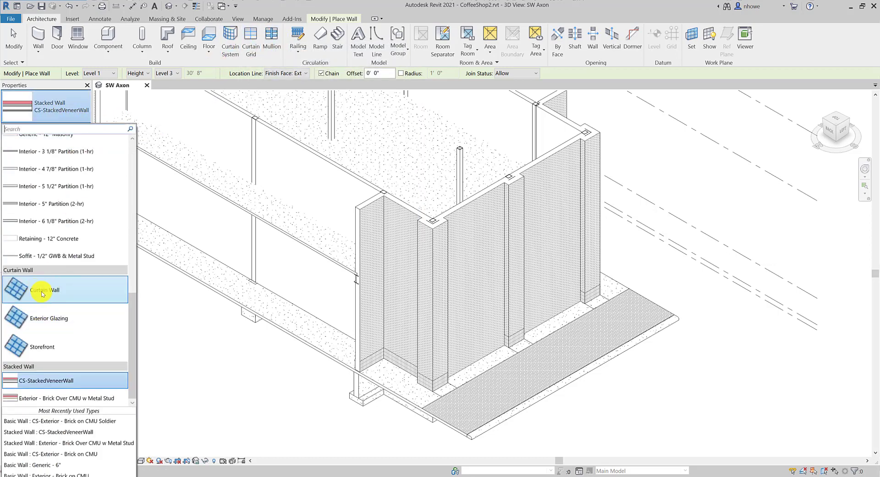
left_click(44, 290)
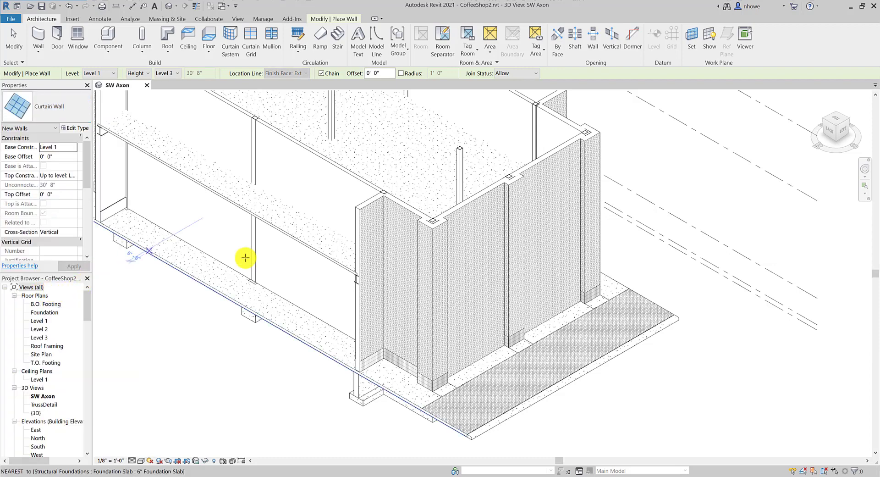
mouse_move(222, 362)
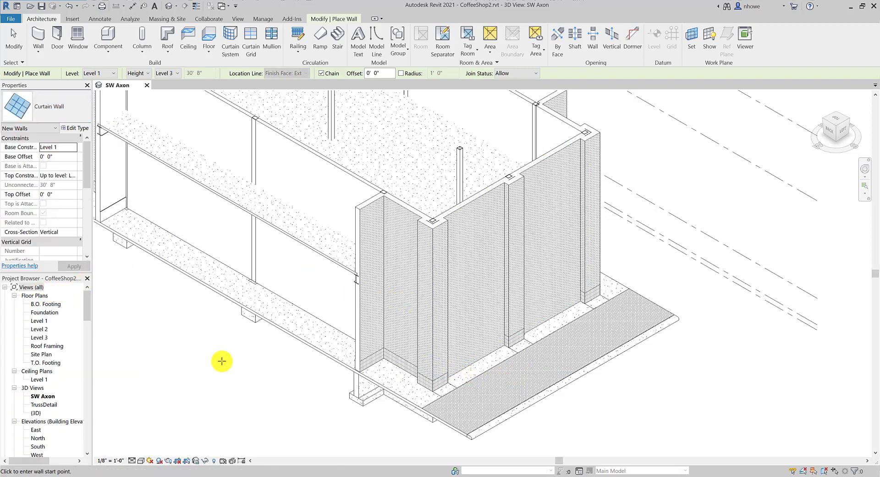
double_click(39, 320)
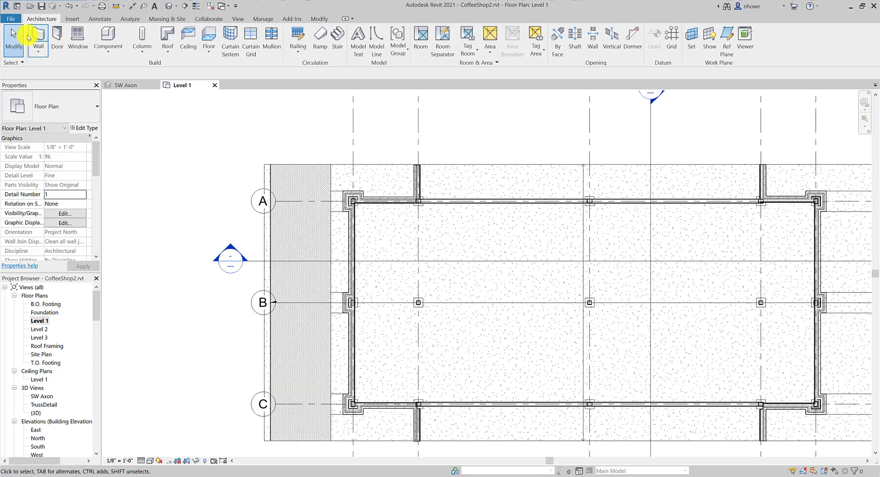
- Place a curtain wall on the west wall between grids A and B and change its top constraint
left_click(39, 34)
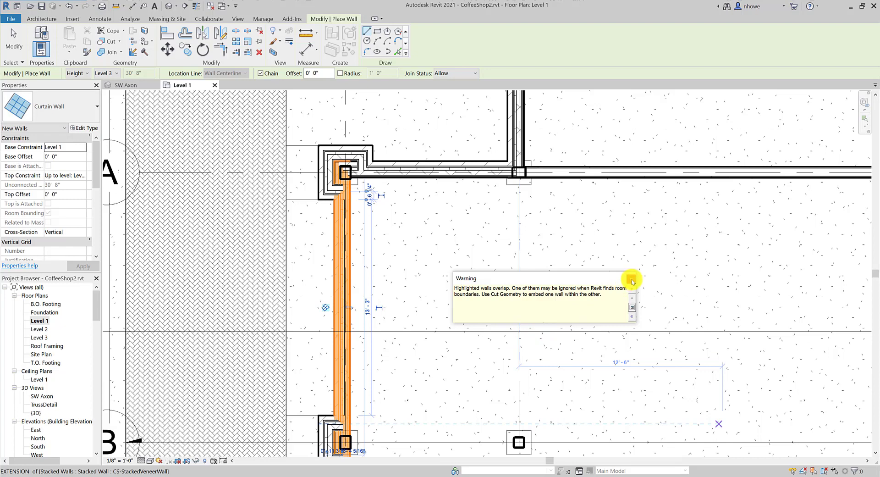
left_click(630, 278)
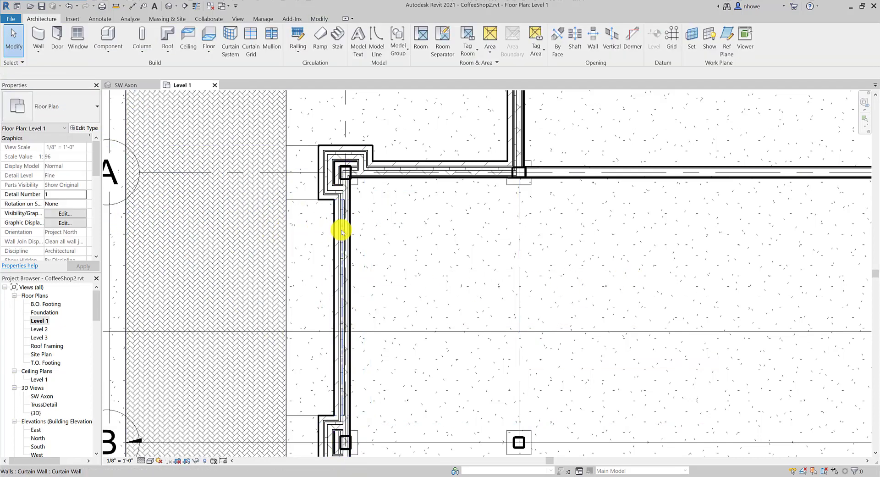
left_click(342, 232)
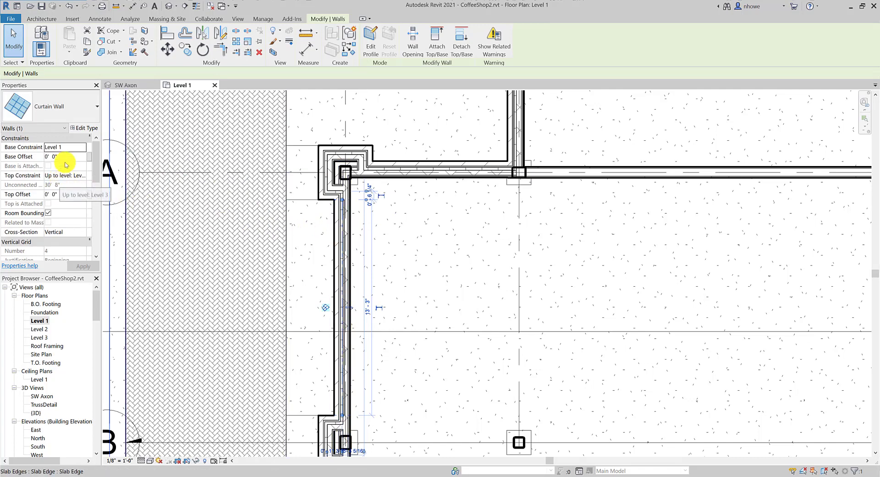
left_click(65, 175)
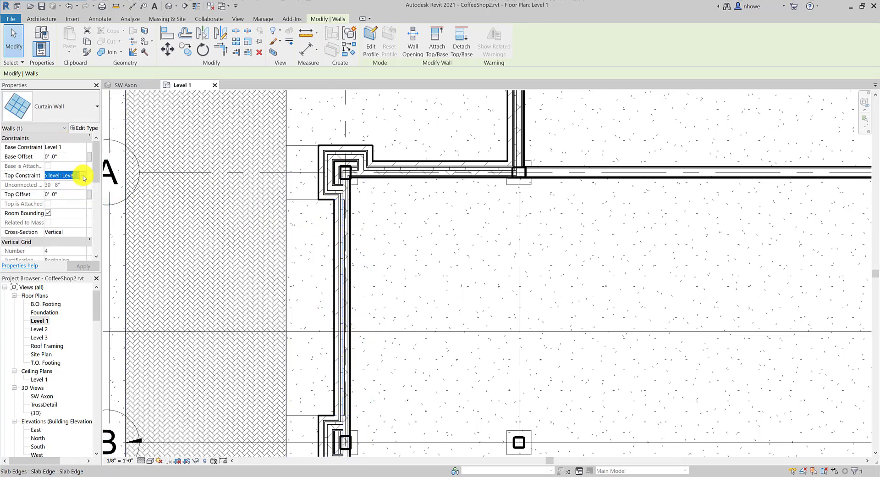
left_click(82, 175)
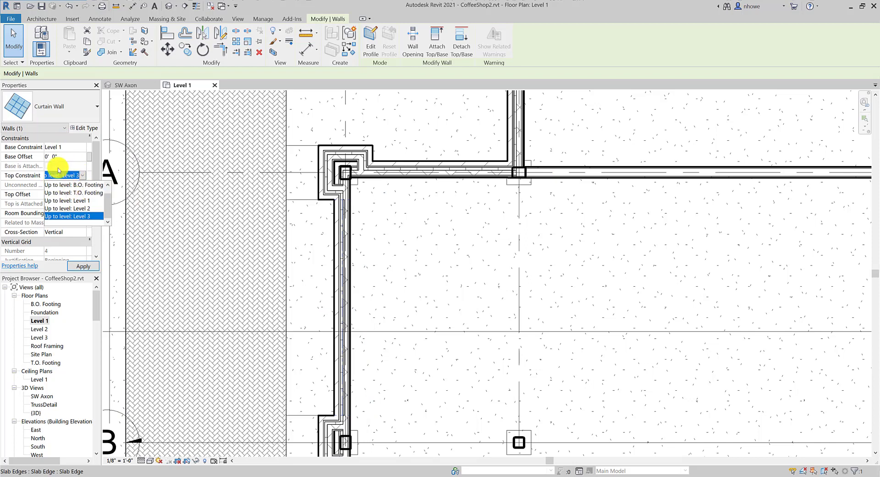
left_click(73, 216)
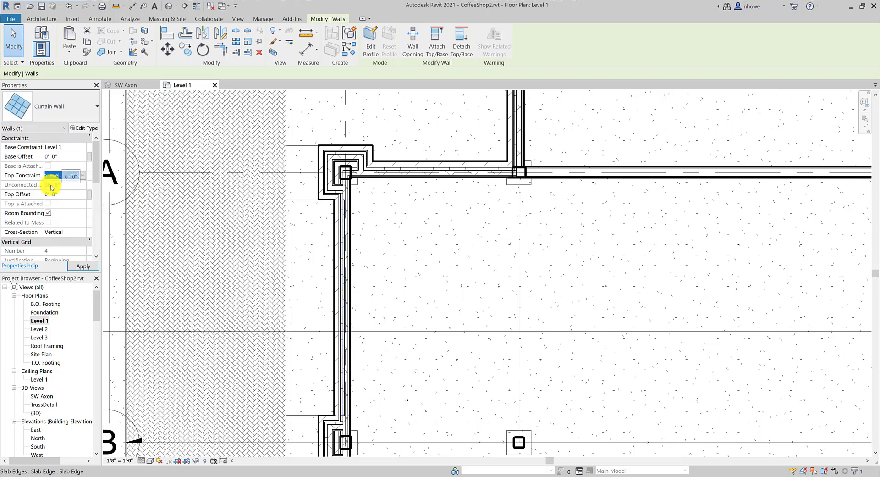
left_click(66, 175)
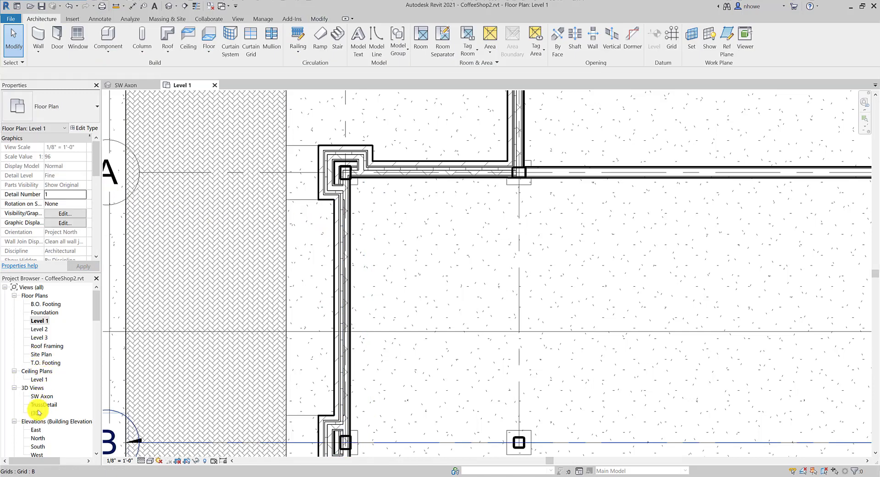
- In the 3D view, constrain the curtain wall top to Level 1 with a 12' 0" offset
double_click(32, 412)
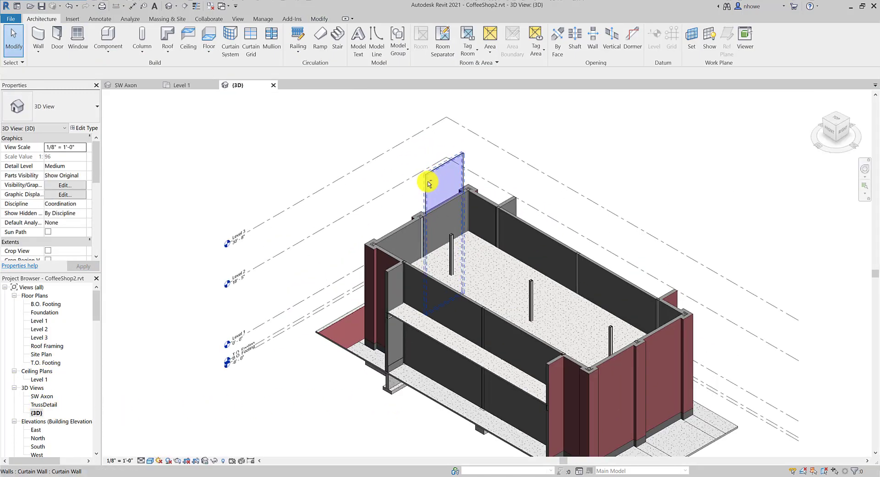
left_click_drag(429, 182, 432, 341)
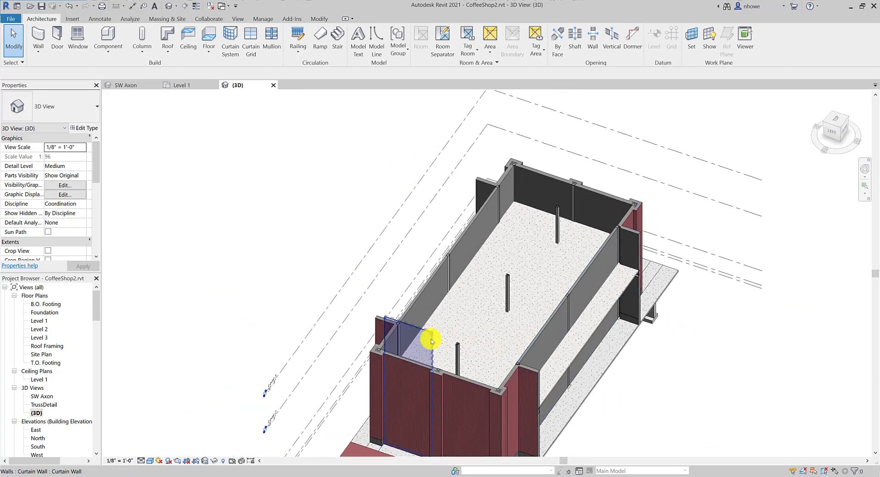
left_click(425, 343)
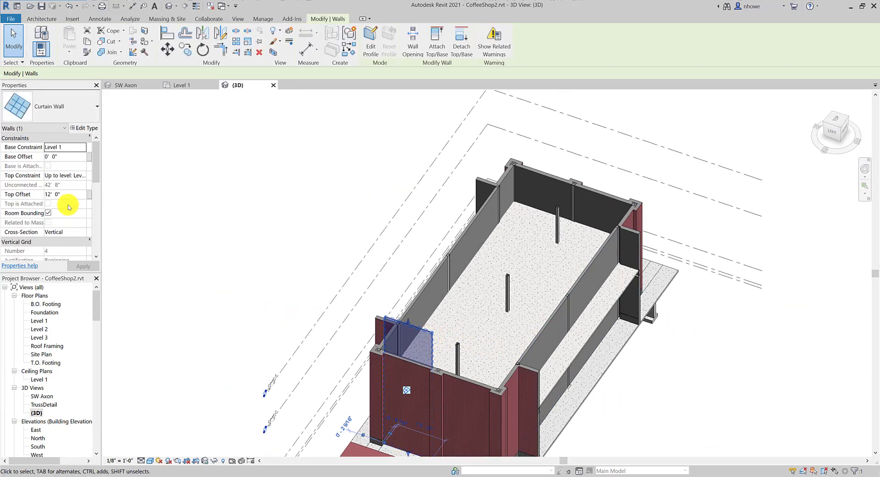
left_click(64, 175)
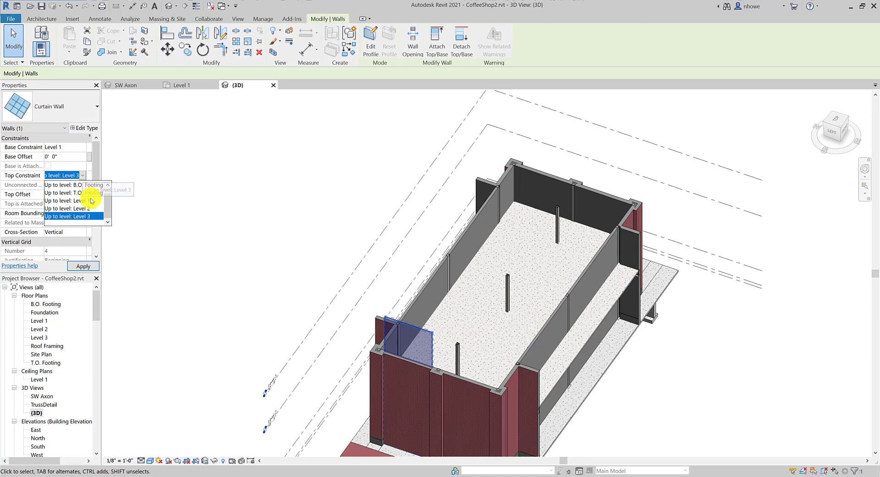
left_click(90, 200)
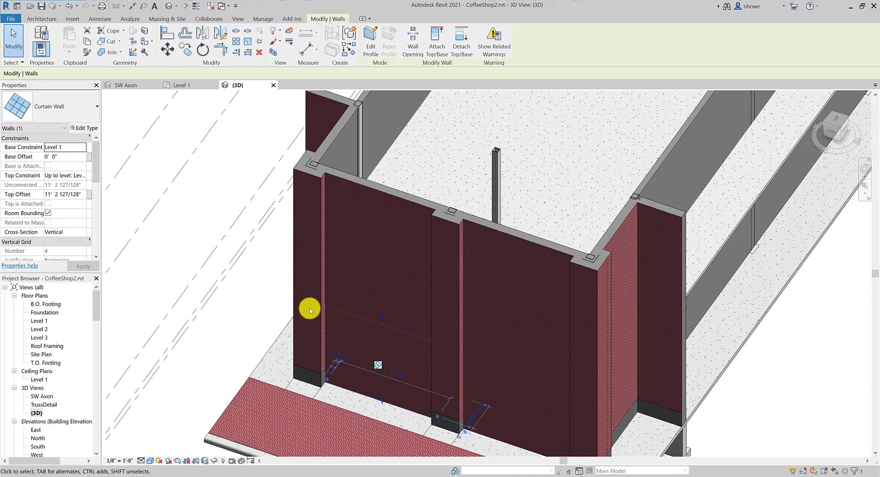
left_click(66, 194)
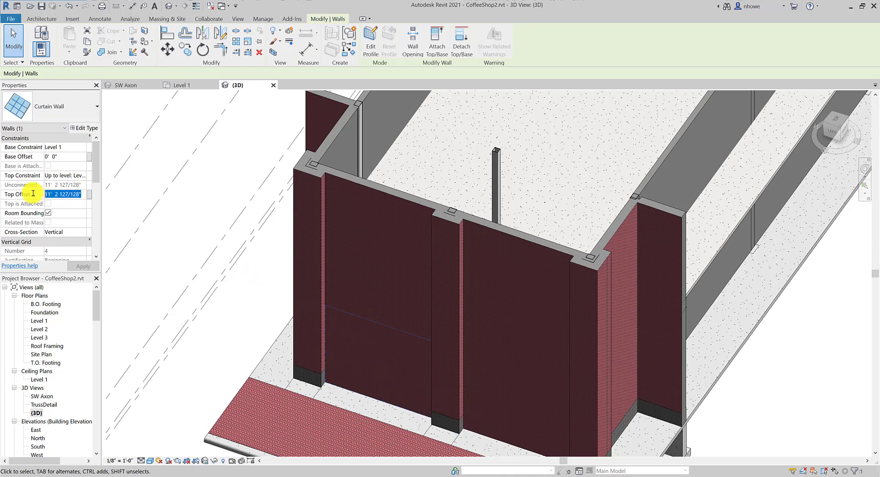
type("12' 0\"")
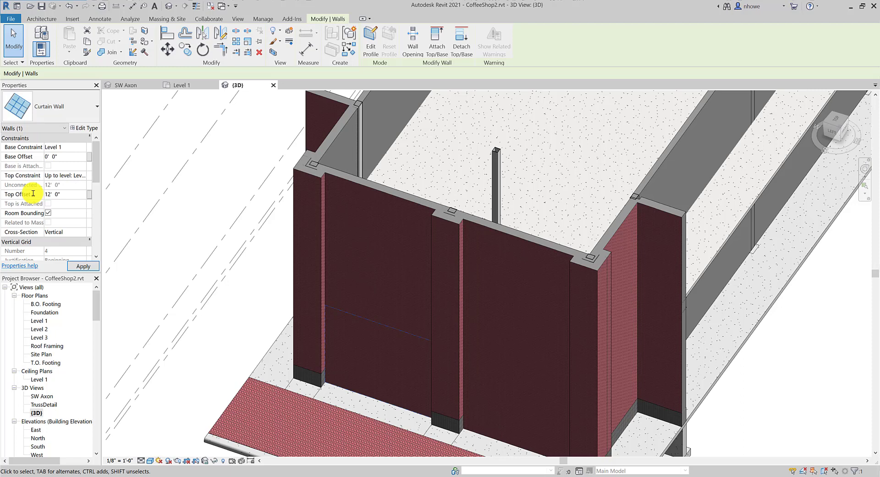
mouse_move(76, 128)
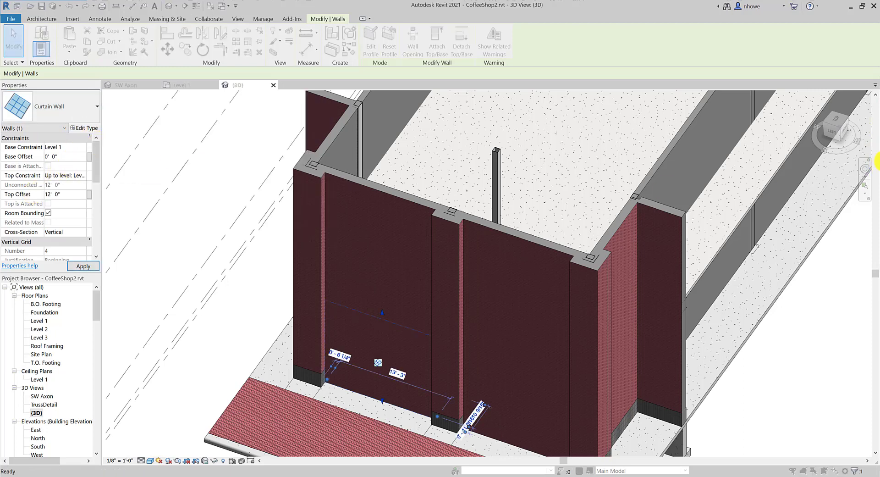
- Duplicate the curtain wall type as CS-CurtainWall 3bay with Automatically Embed enabled
left_click(85, 128)
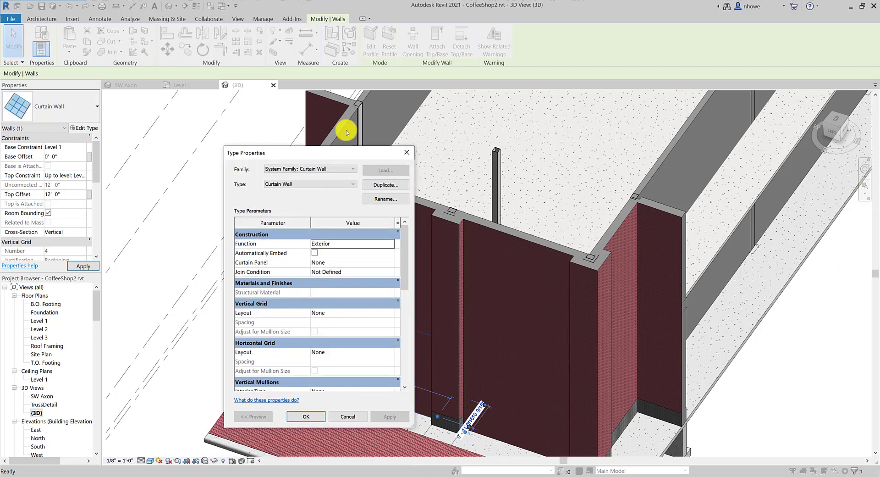
left_click_drag(318, 153, 435, 99)
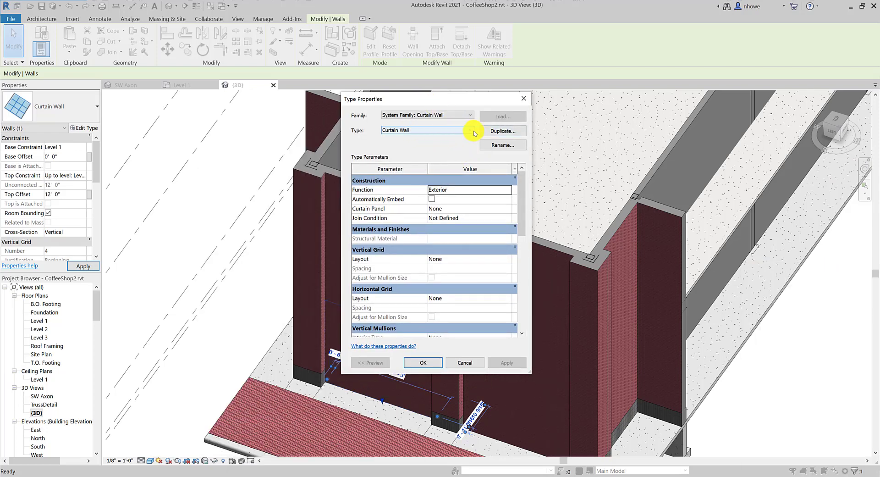
left_click(502, 131)
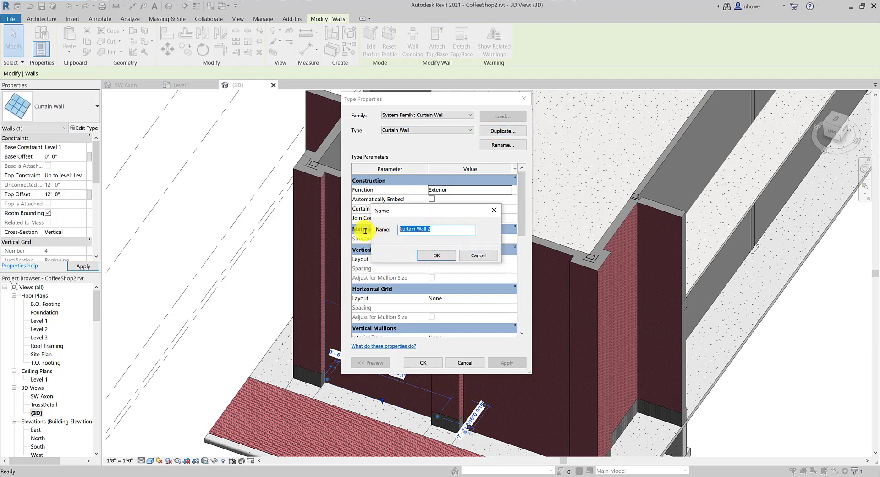
type("CS-C")
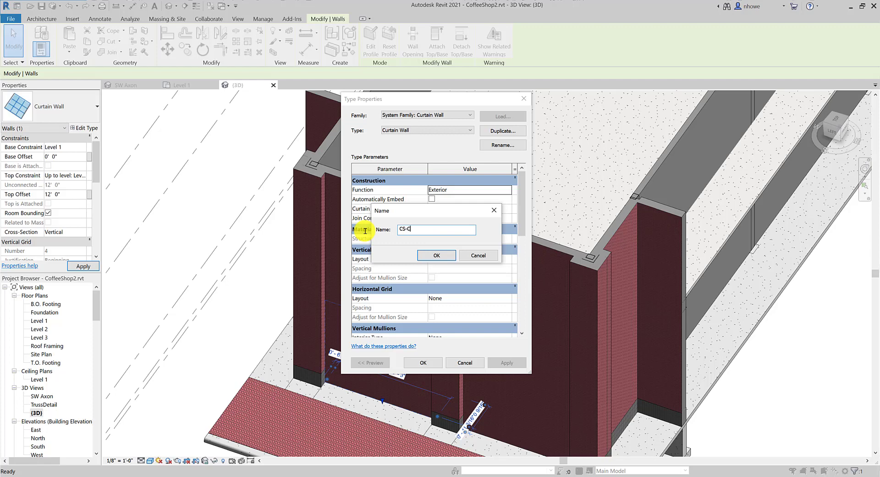
type("urtainWall 3")
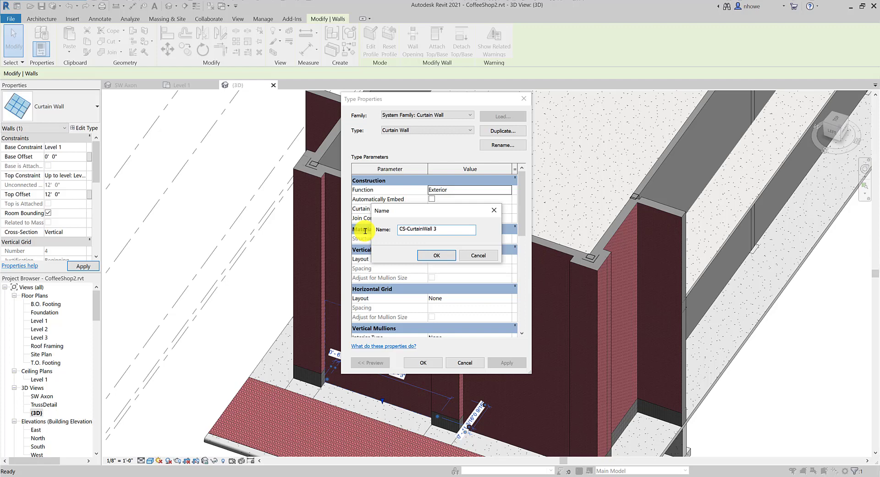
type("bay")
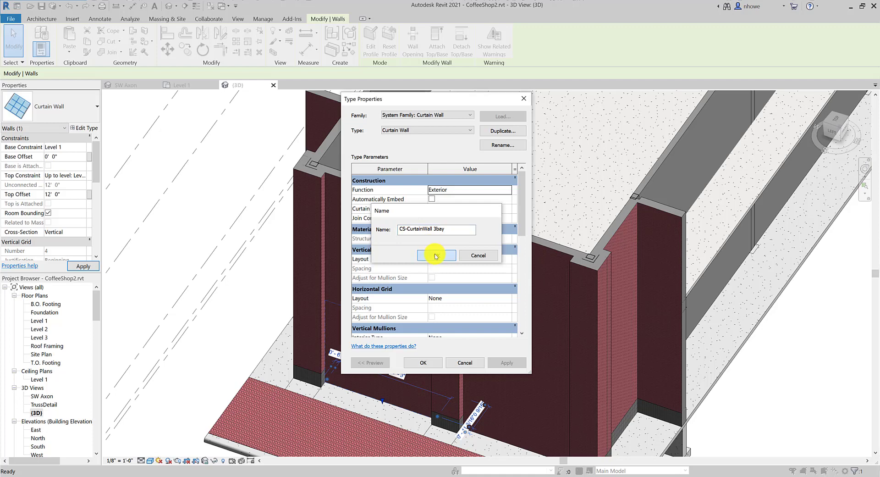
left_click(436, 255)
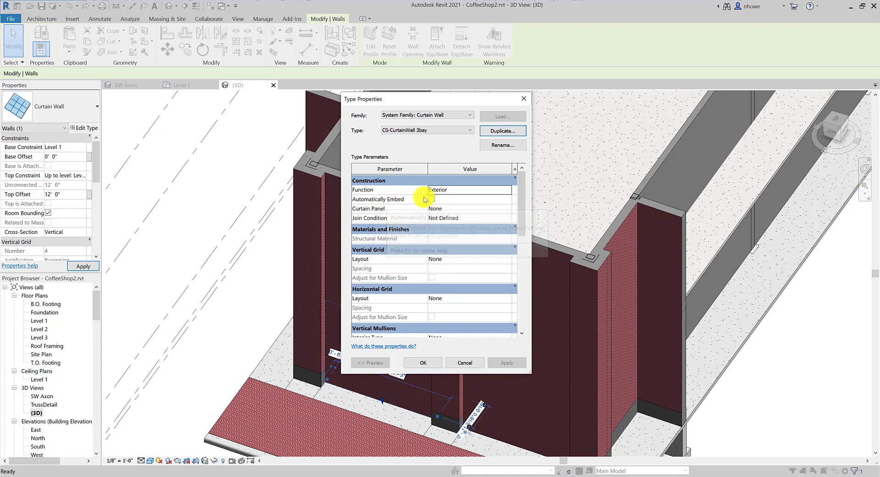
left_click(431, 199)
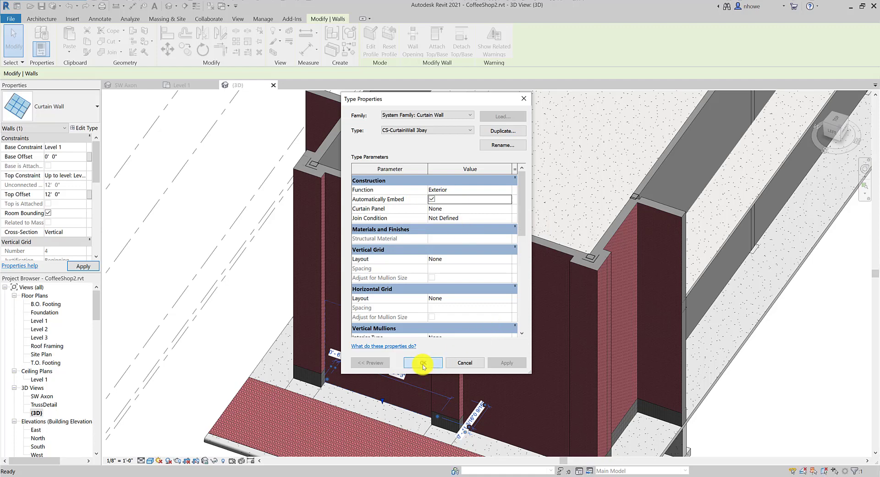
left_click(423, 363)
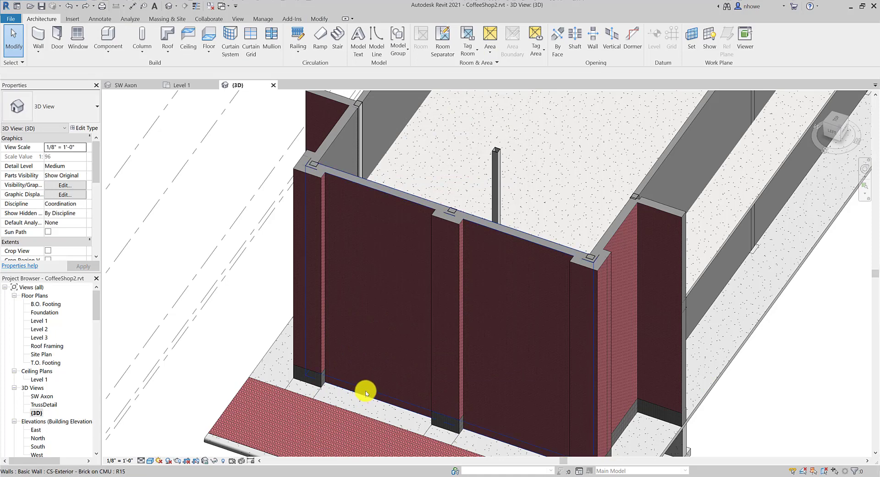
- Set the storefront curtain wall's top constraint to Unconnected at 12' 0" and apply
left_click(365, 394)
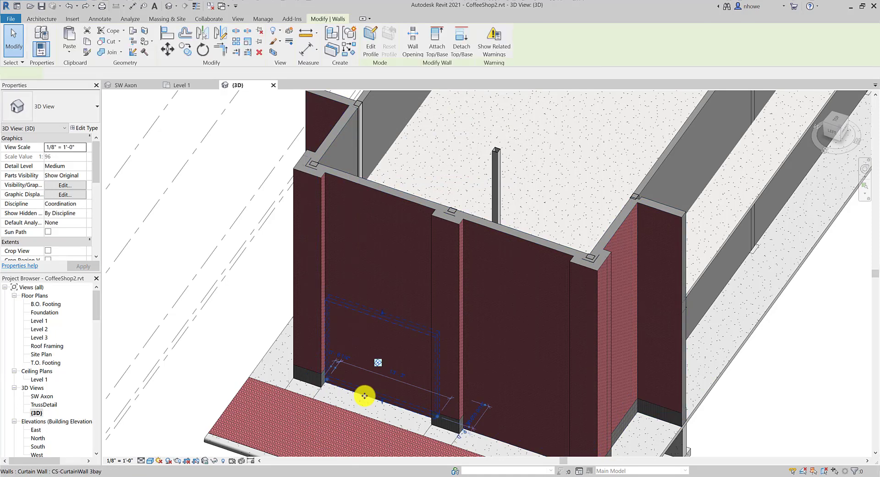
left_click(64, 175)
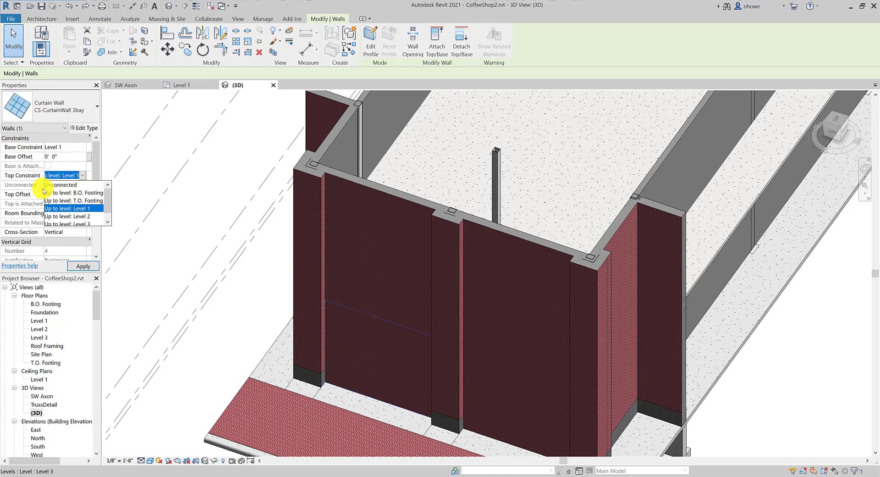
left_click(60, 184)
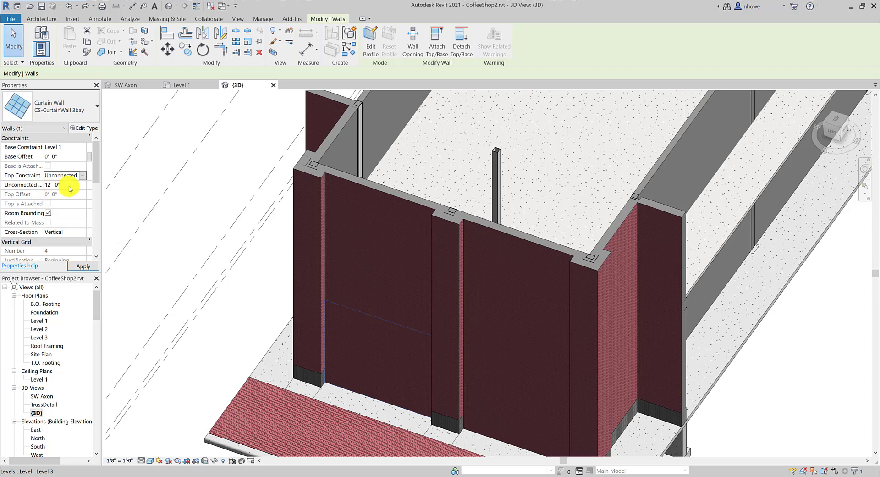
left_click(393, 361)
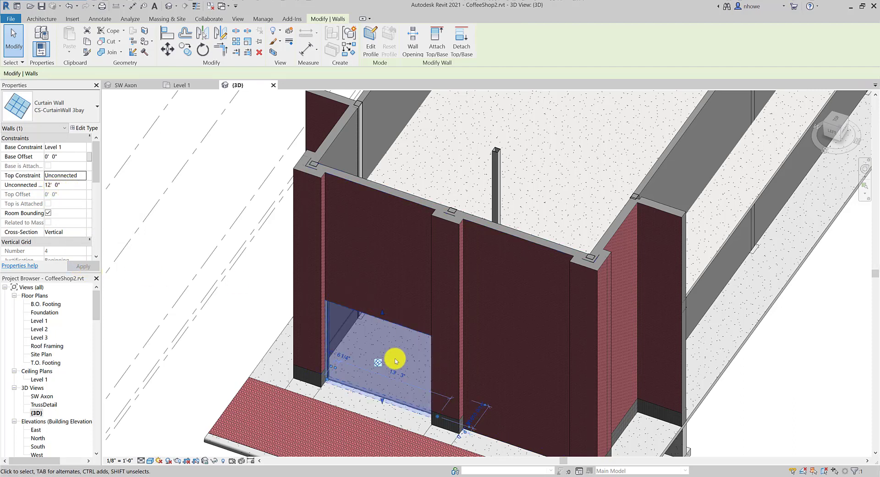